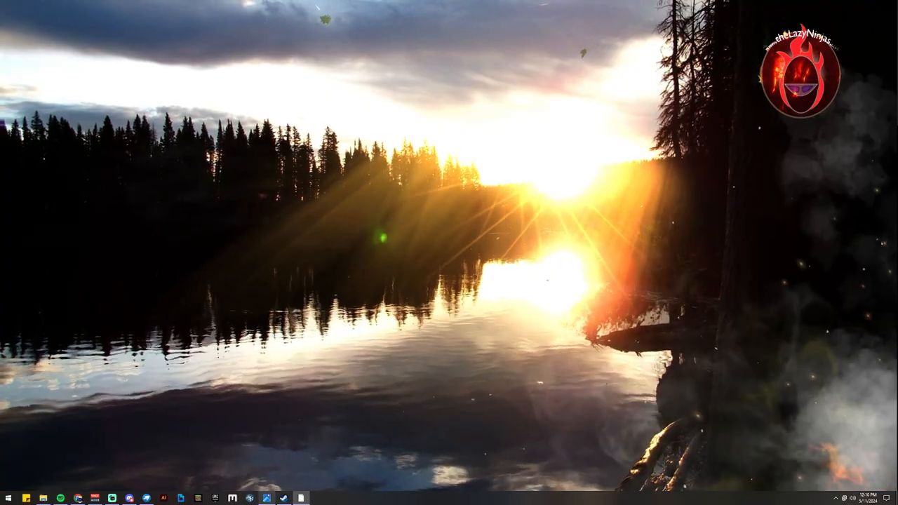
mouse_move(391, 343)
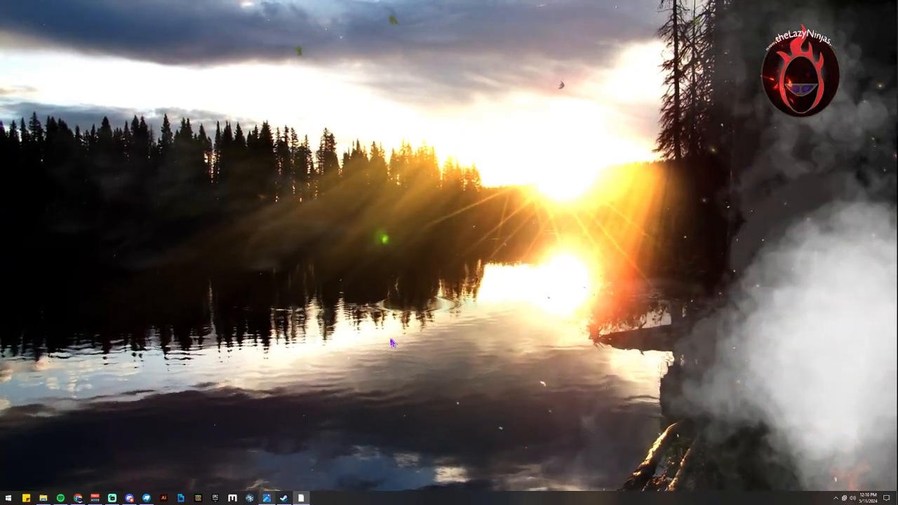